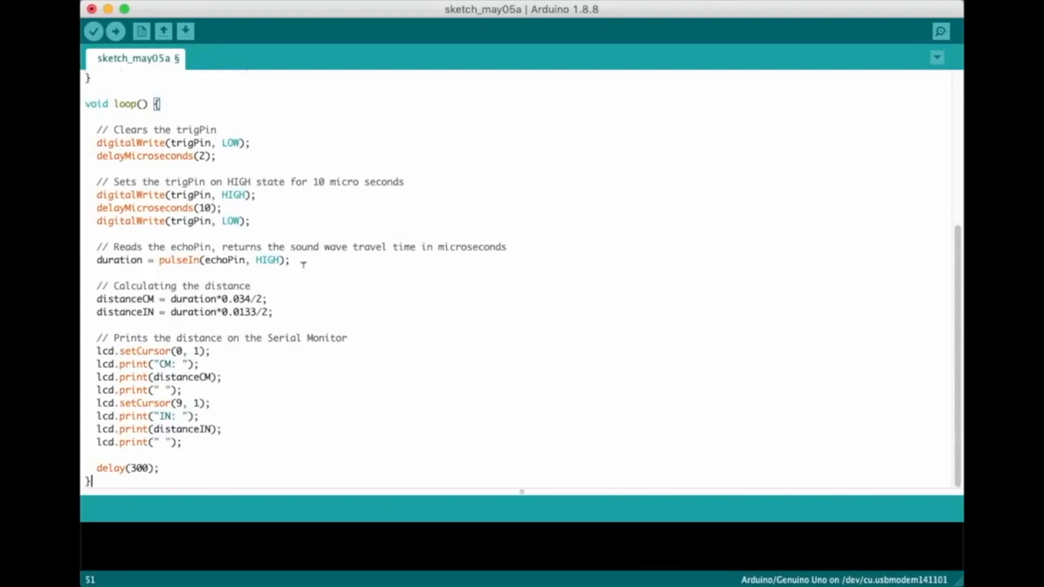
Review the ultrasonic-LCD sketch and save it as sketch_may05b in the Arduino folder
scroll(up, 3)
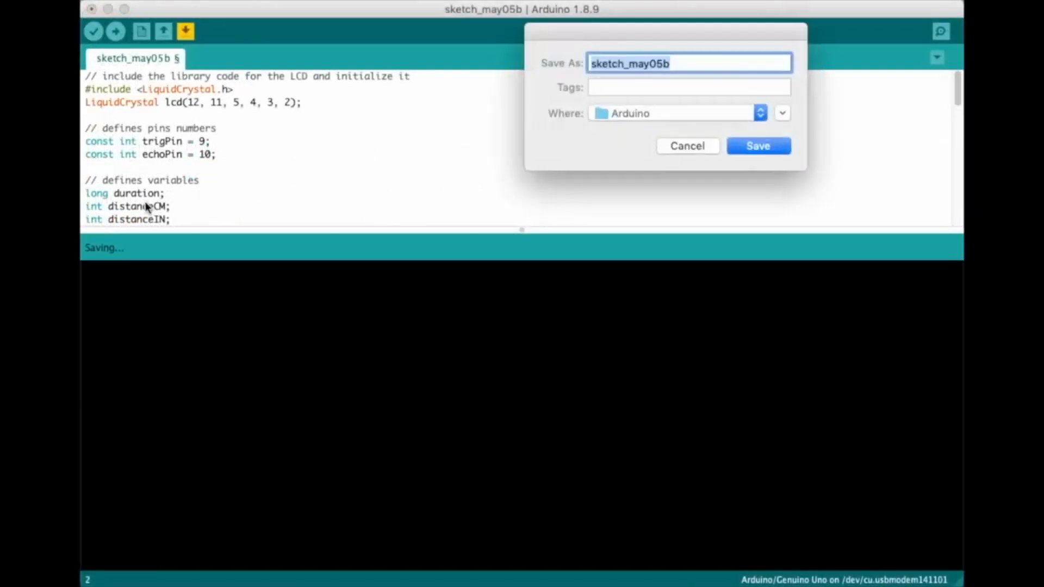
click(758, 146)
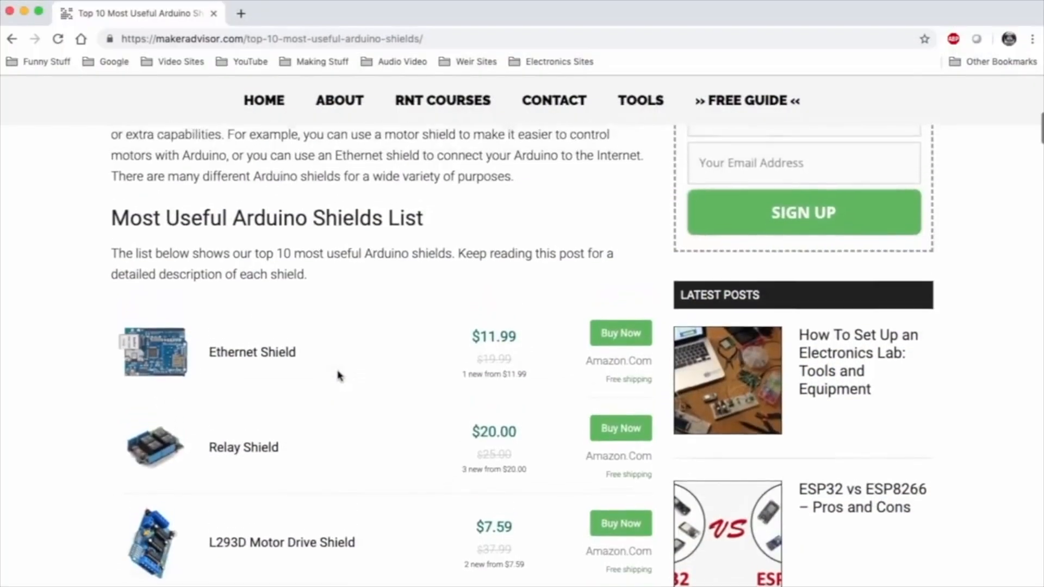
scroll(down, 3)
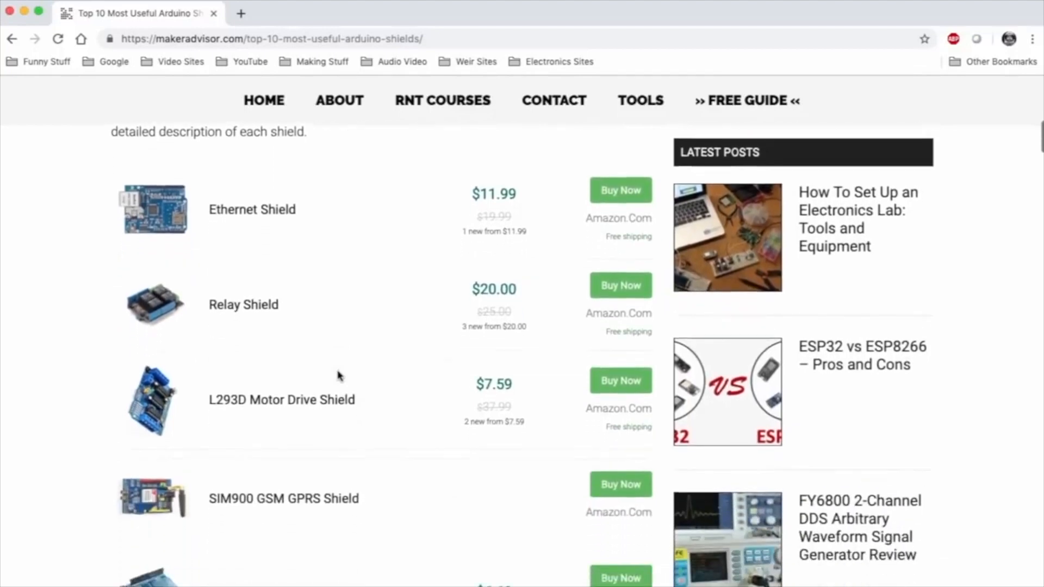
scroll(down, 3)
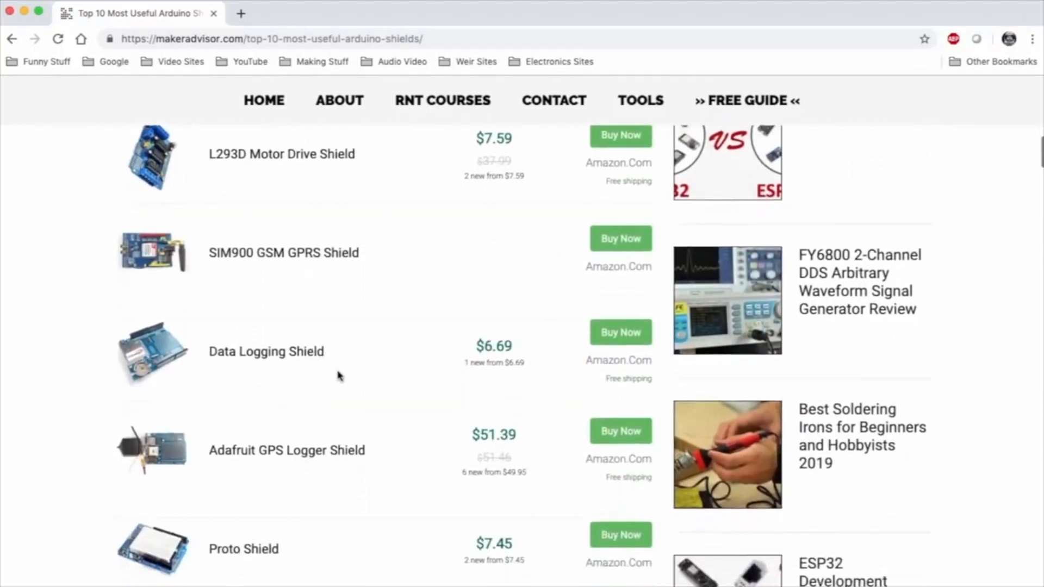
scroll(down, 3)
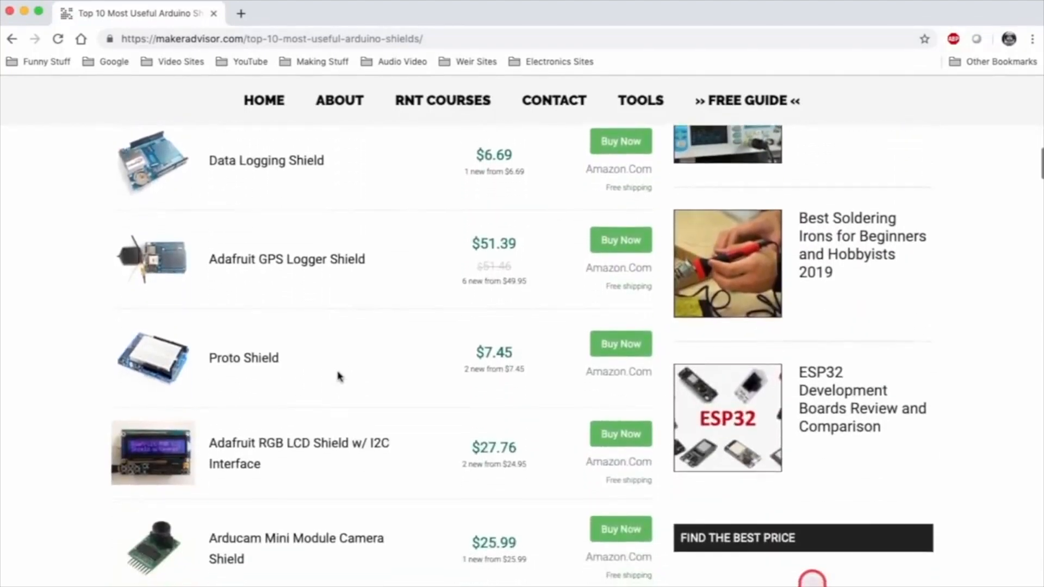
scroll(down, 3)
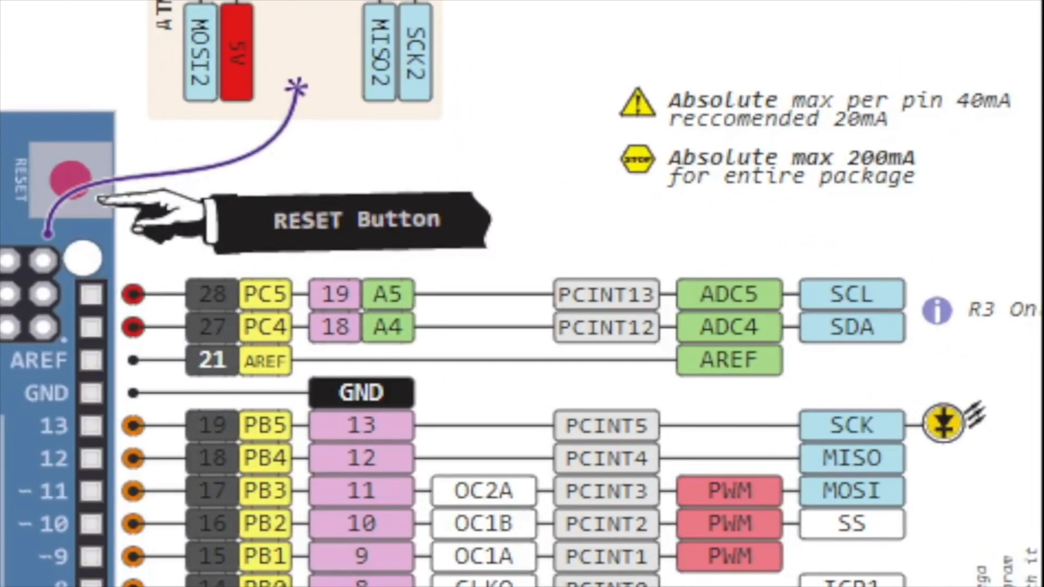
scroll(down, 3)
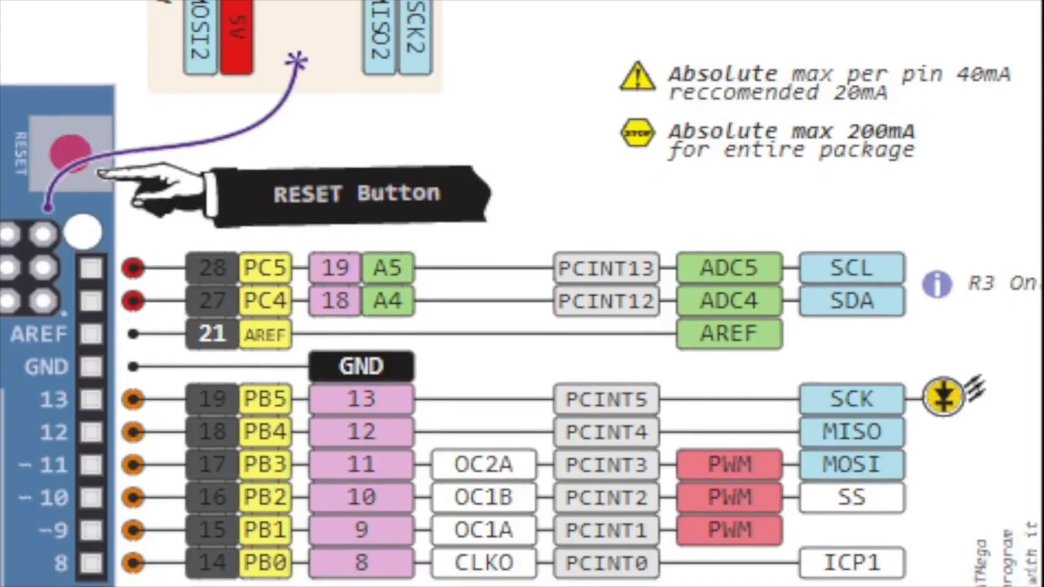
scroll(down, 3)
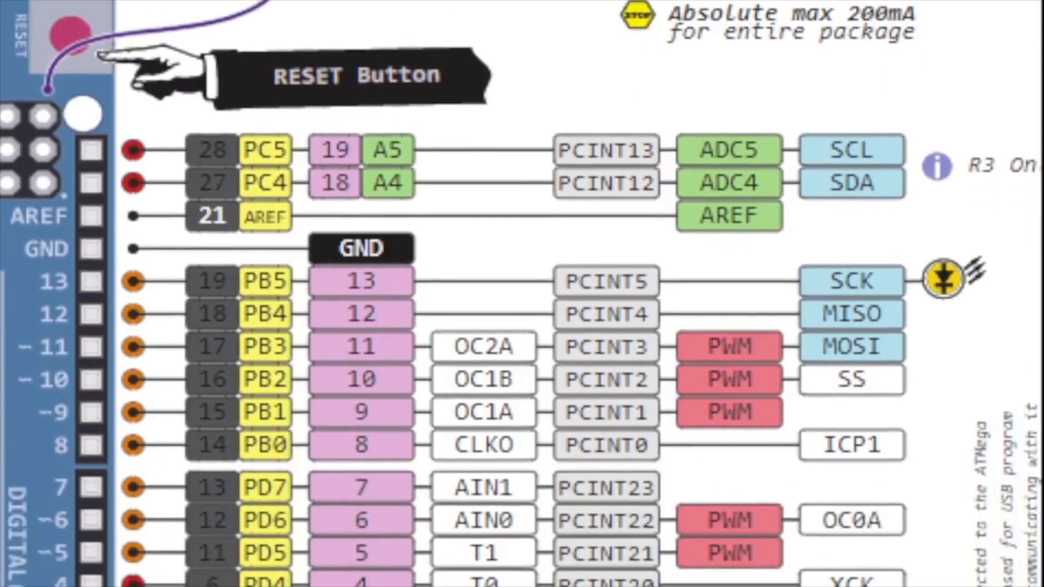